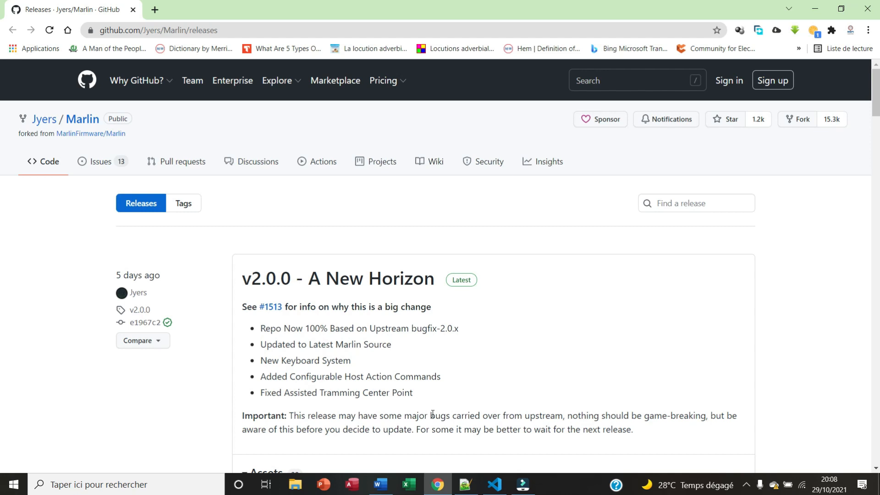
mouse_move(364, 364)
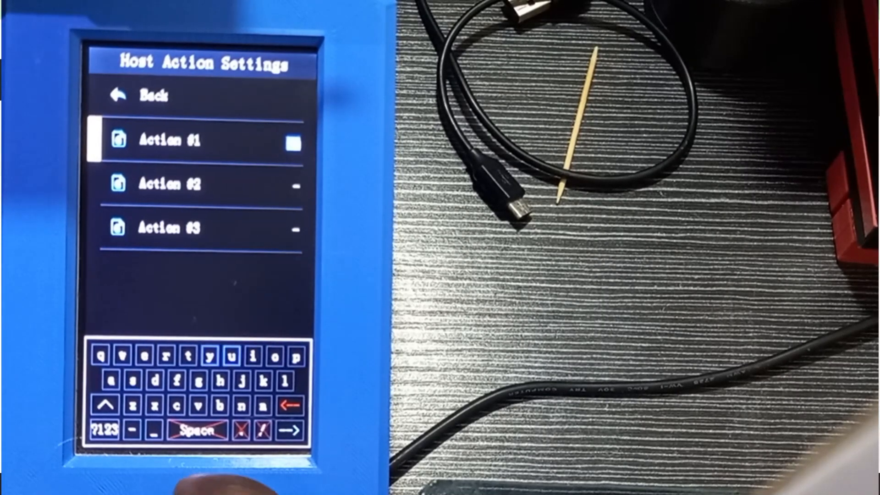
Enter a short symbol label for Action #1 on the on-screen keyboard, confirm, and select Action #2.
left_click(103, 429)
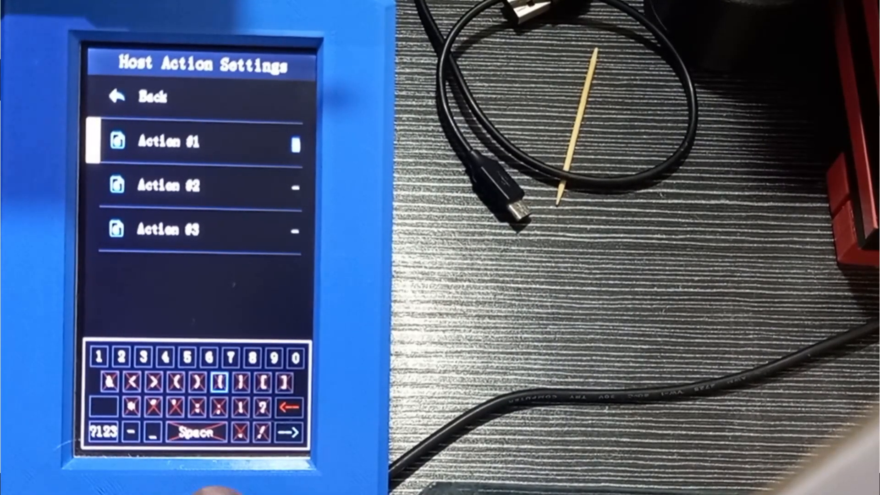
left_click(149, 431)
type("qcz")
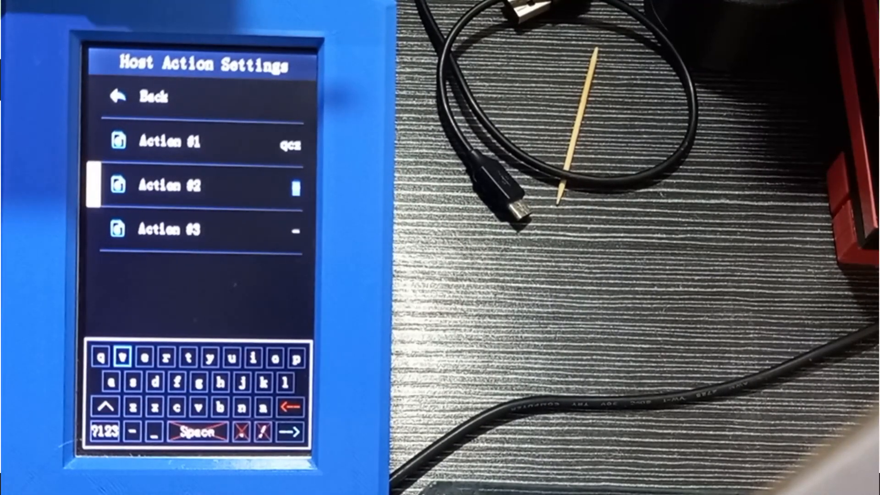
left_click(221, 359)
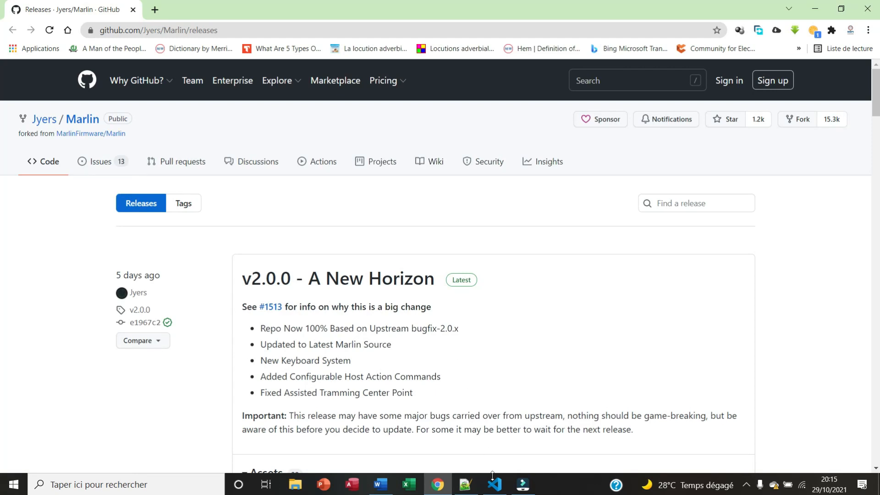
Copy the search line 'eeprom_settings.cursor_color = 0;' from the Word notes for use in the editor.
left_click(493, 483)
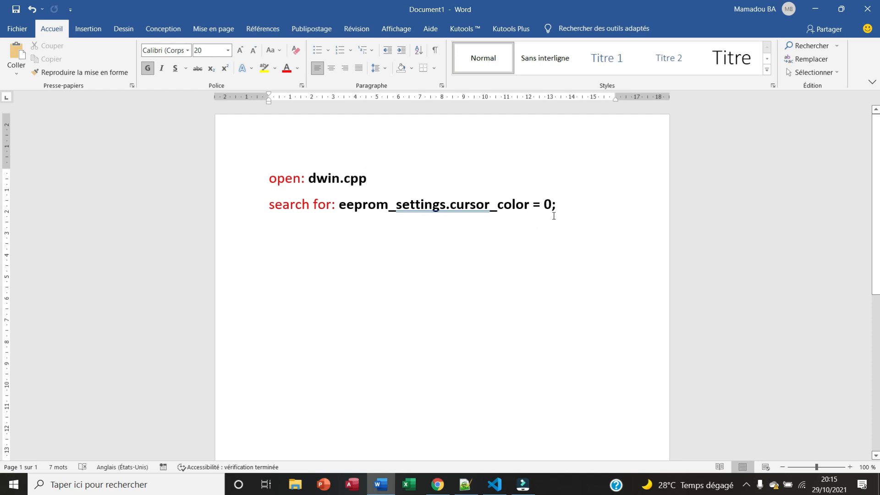
left_click_drag(338, 204, 556, 204)
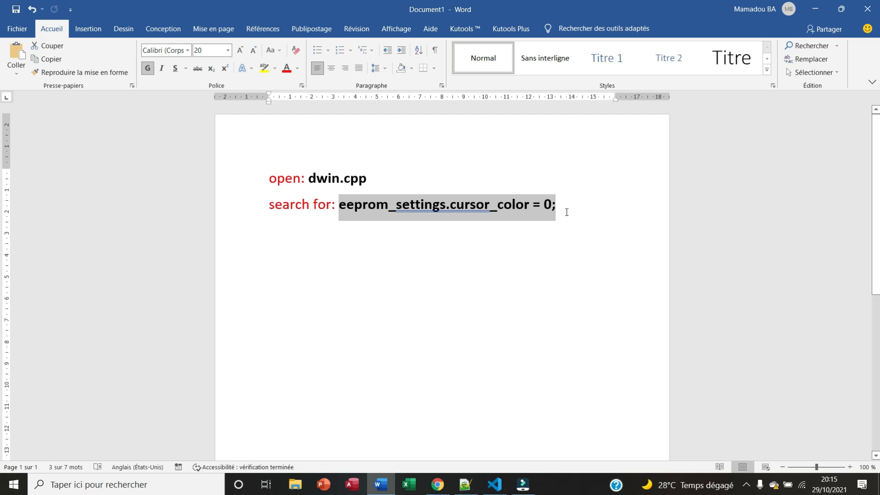
mouse_move(500, 201)
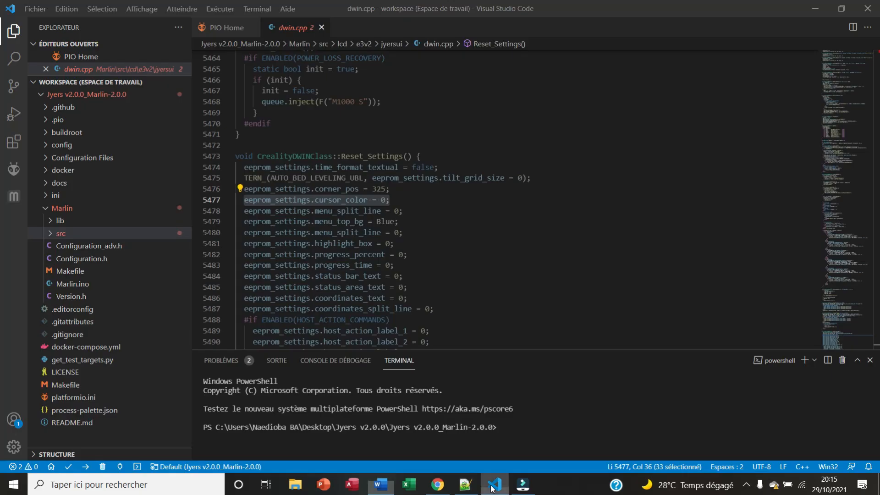
Expand the workspace tree through Marlin › src › lcd › e3v2 › jyersui to reach dwin.cpp's folder.
left_click(60, 233)
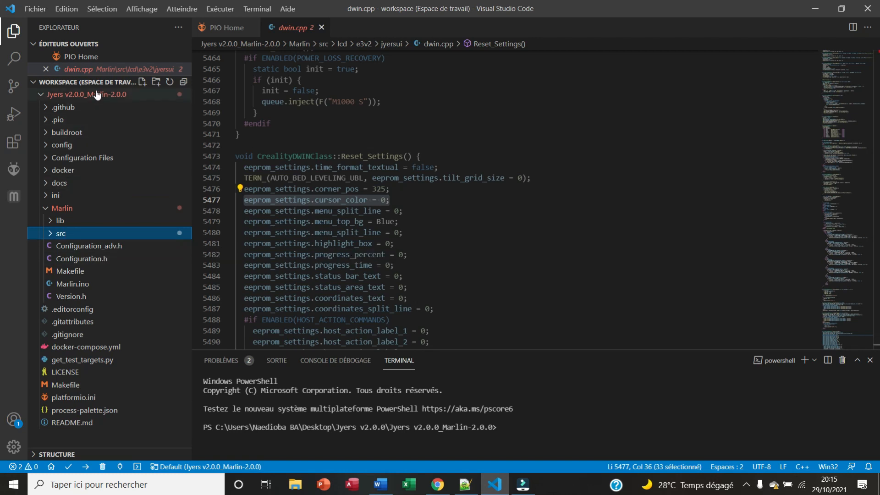
mouse_move(106, 97)
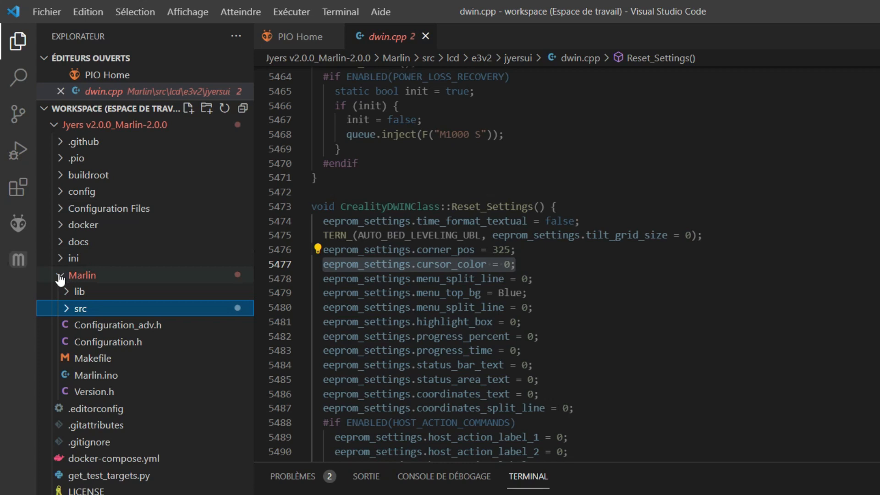
left_click(61, 275)
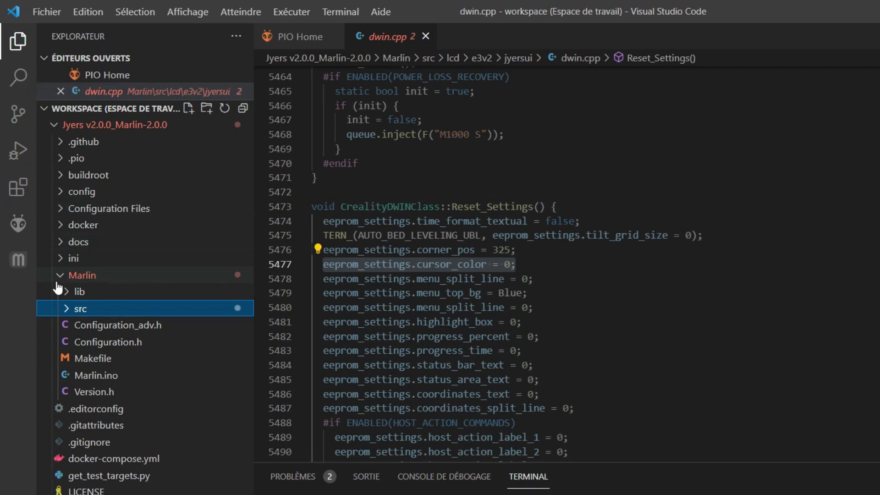
left_click(80, 308)
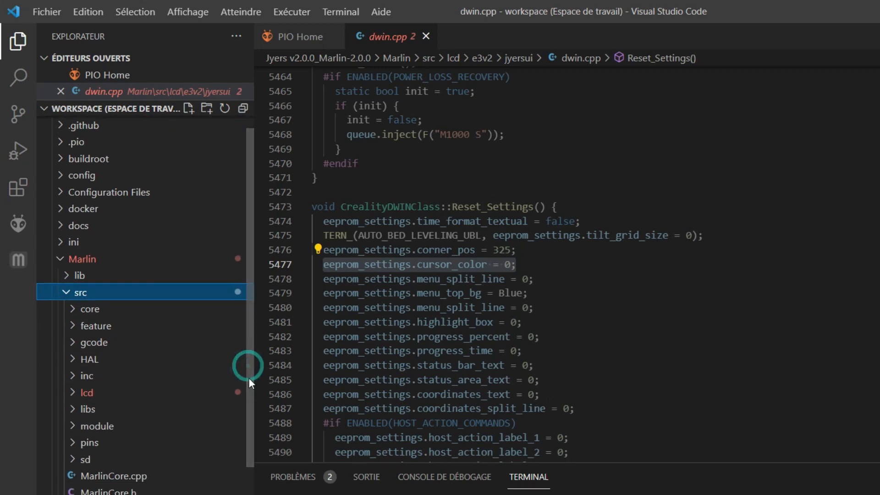
left_click(86, 392)
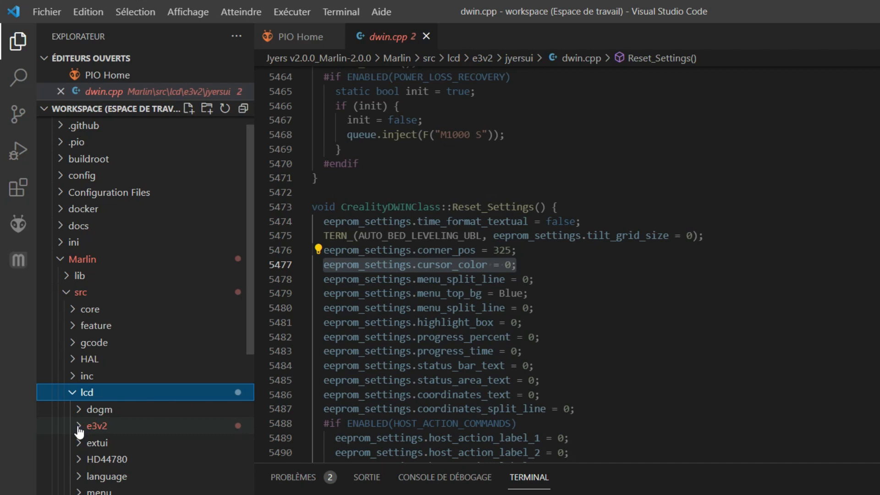
left_click(96, 425)
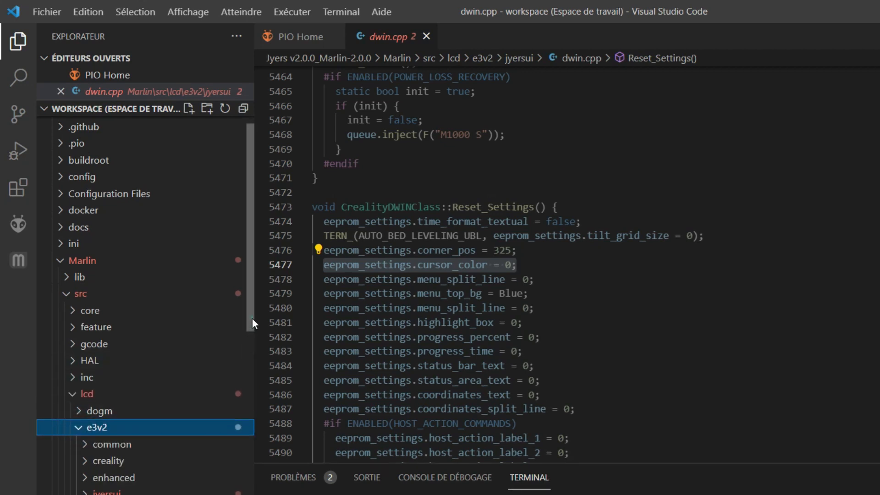
scroll("down", 3)
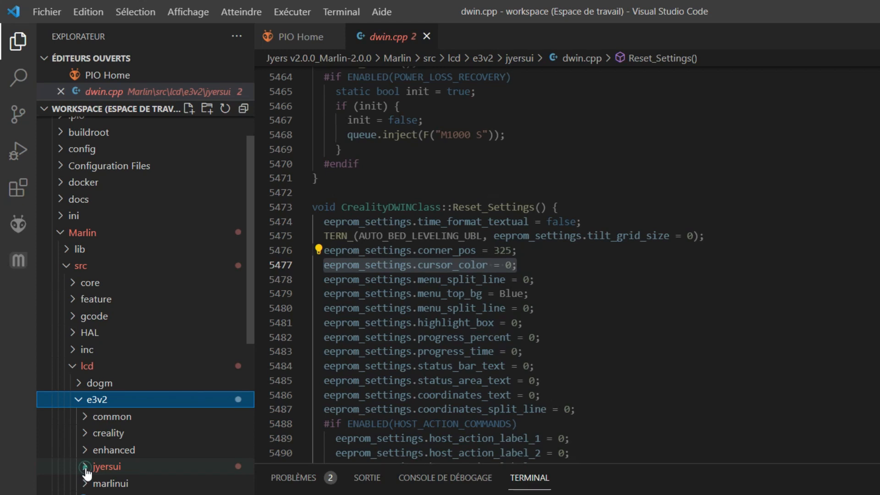
left_click(105, 467)
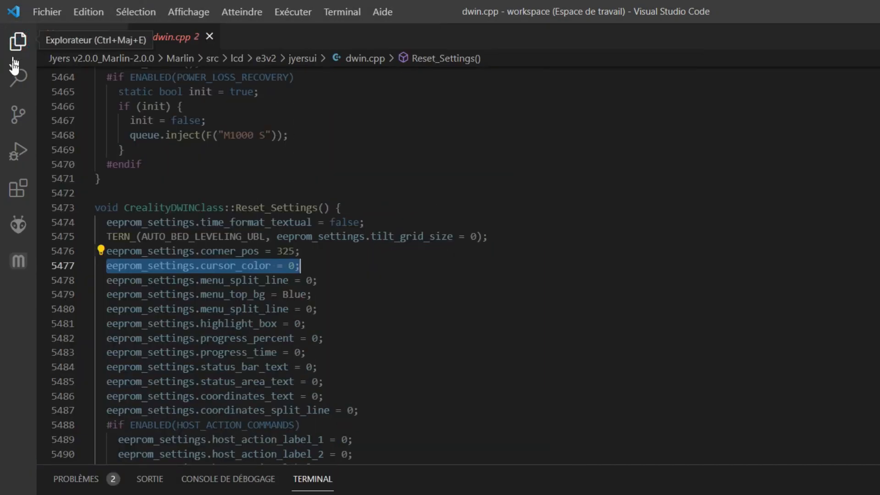
Find the single workspace match for 'eeprom_settings.cursor_color = 0;' at dwin.cpp line 5477 in Reset_Settings.
left_click(18, 76)
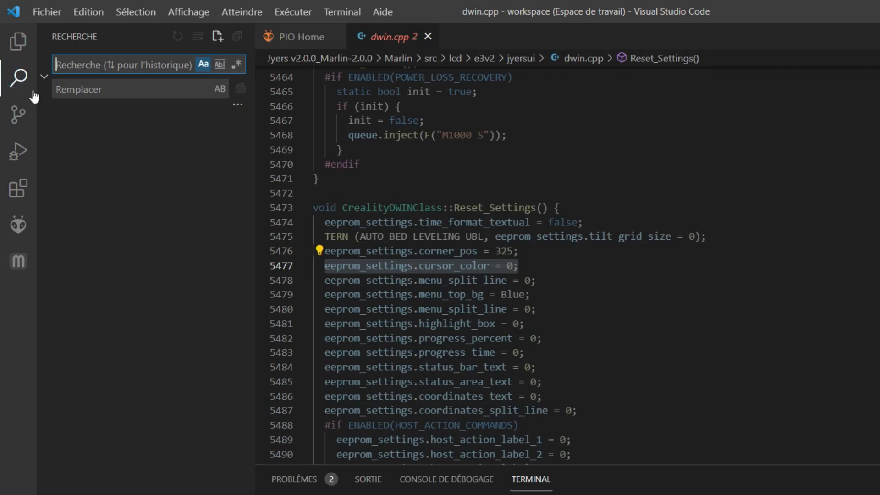
mouse_move(18, 77)
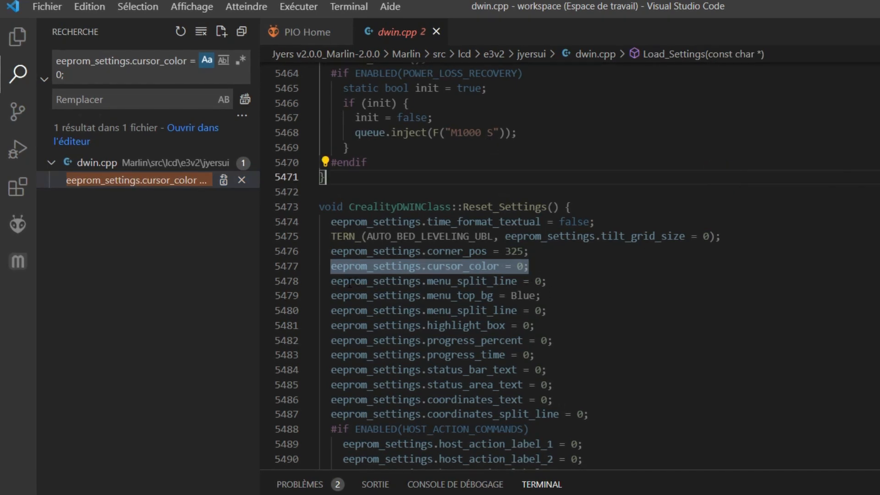
left_click(416, 267)
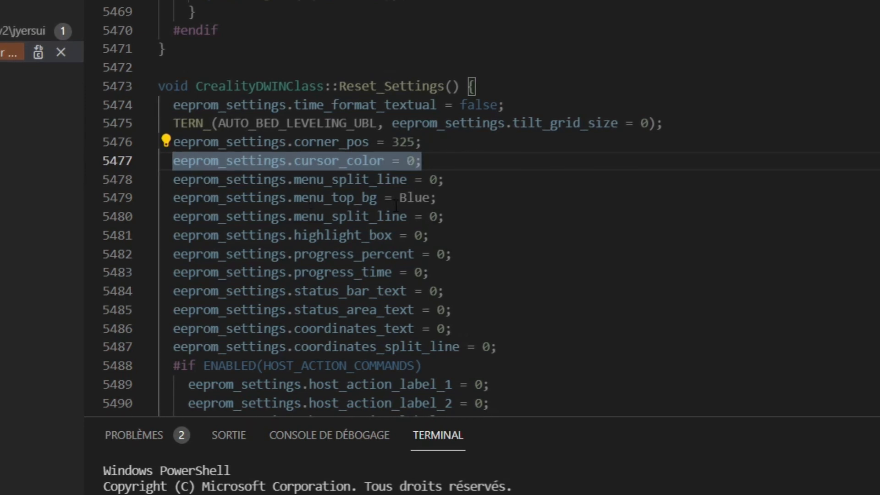
left_click(444, 179)
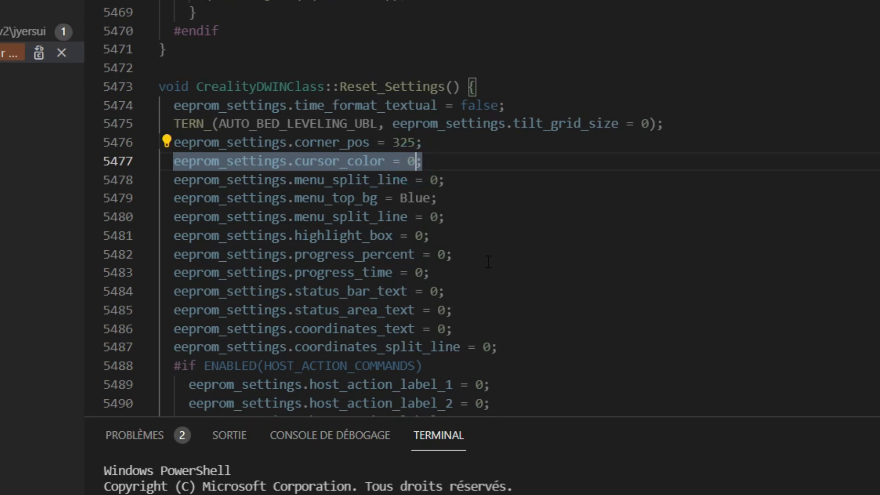
Assign cursor_color the value Green and the next Reset_Settings colour Yellow in place of the zero defaults.
key("Backspace")
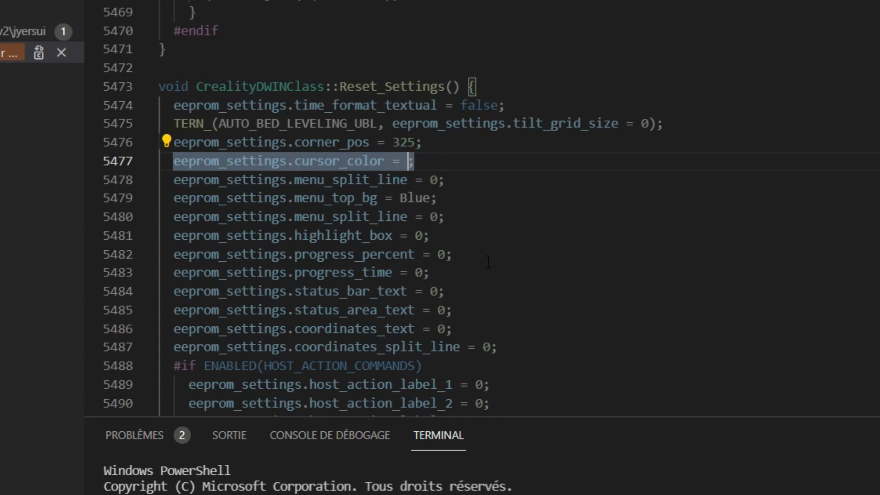
type("Gre")
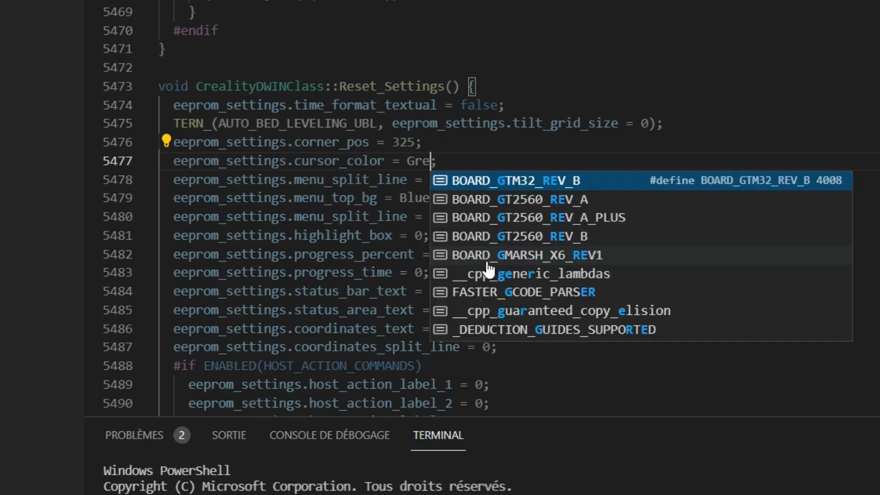
type("en")
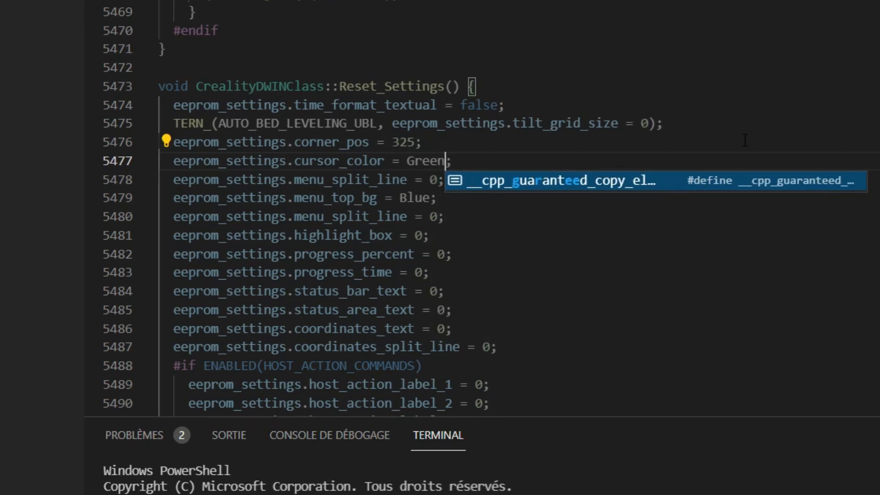
key("Escape")
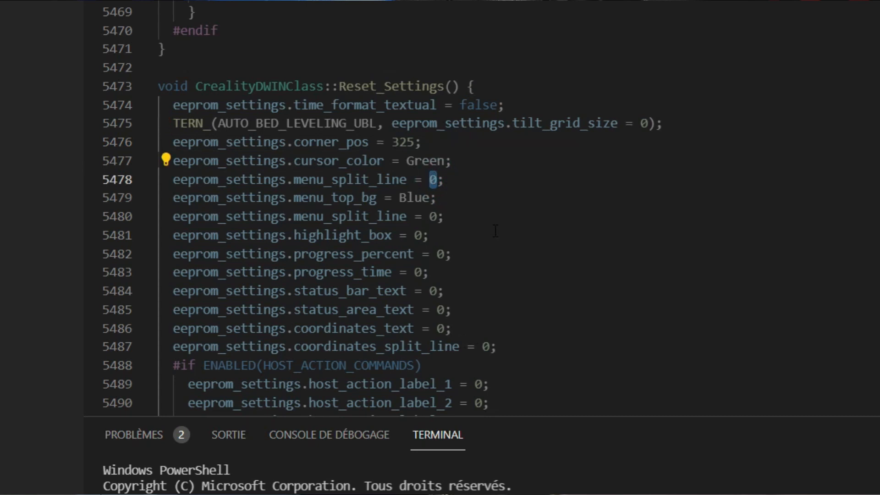
type("Yello")
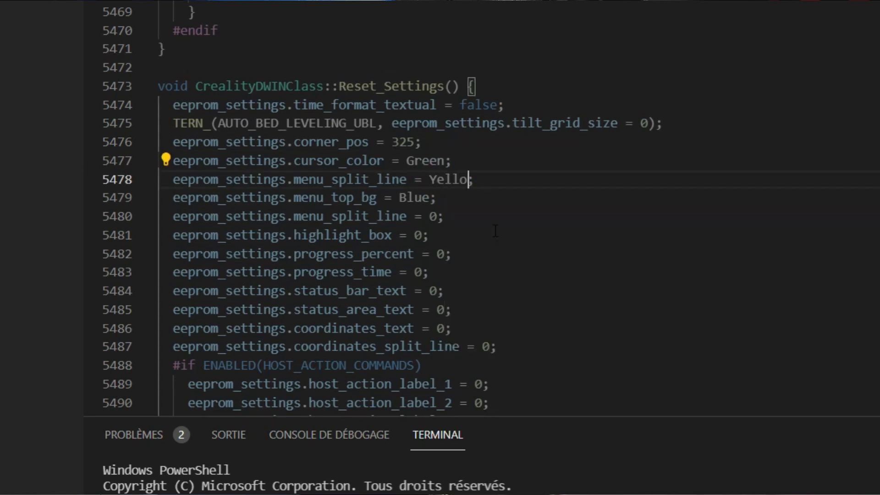
type("w")
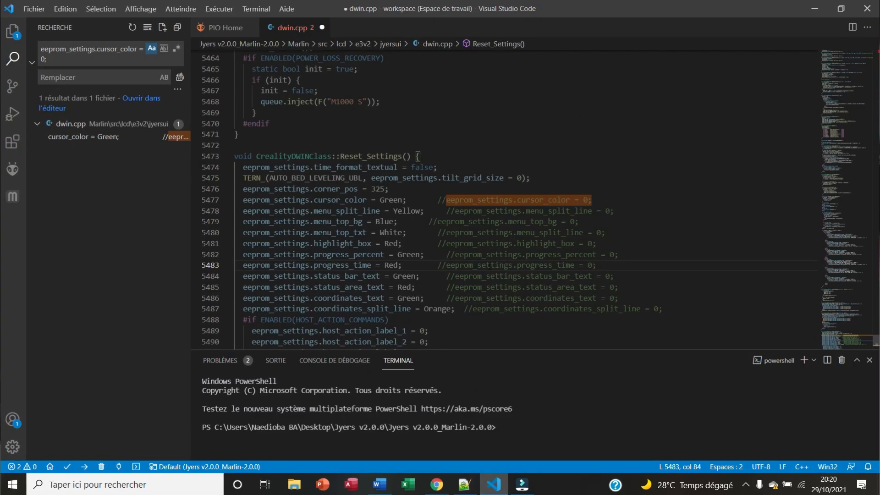
Save dwin.cpp with its named colours and show the Auto Build Marlin sidebar.
left_click(562, 167)
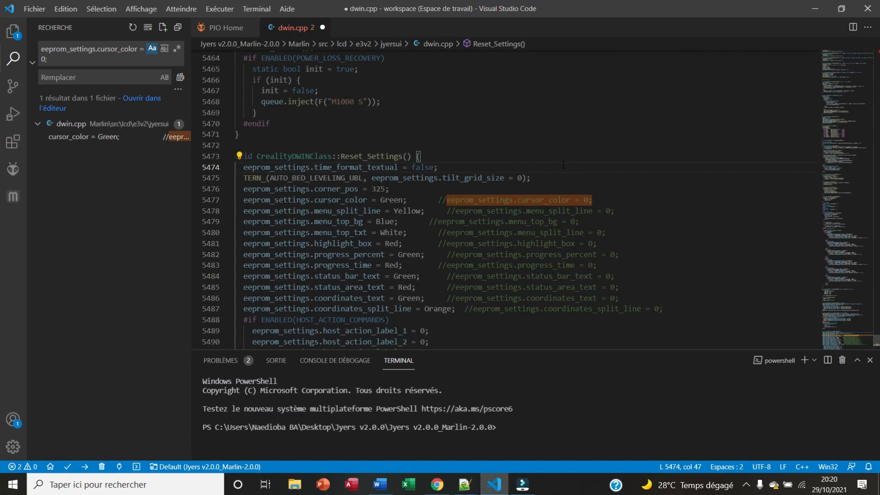
left_click(12, 197)
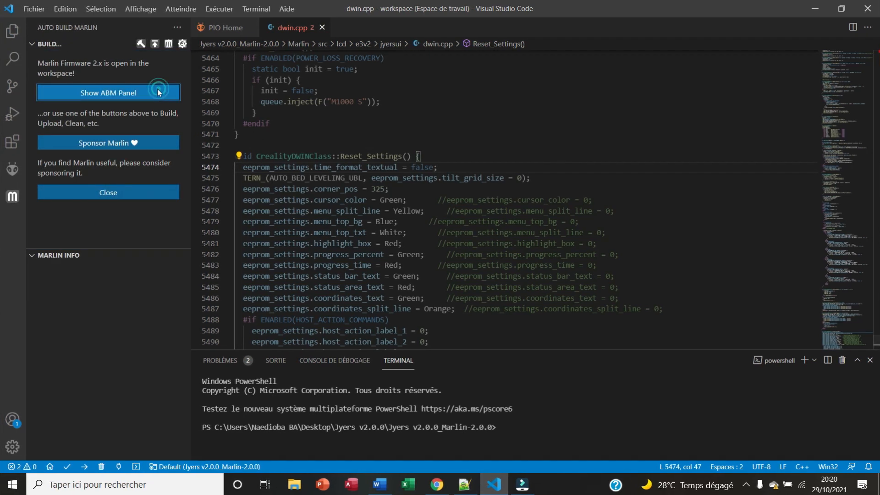
Build the STM32F103RET6_creality firmware from the ABM panel, producing firmware-20211029-202031.bin.
left_click(107, 93)
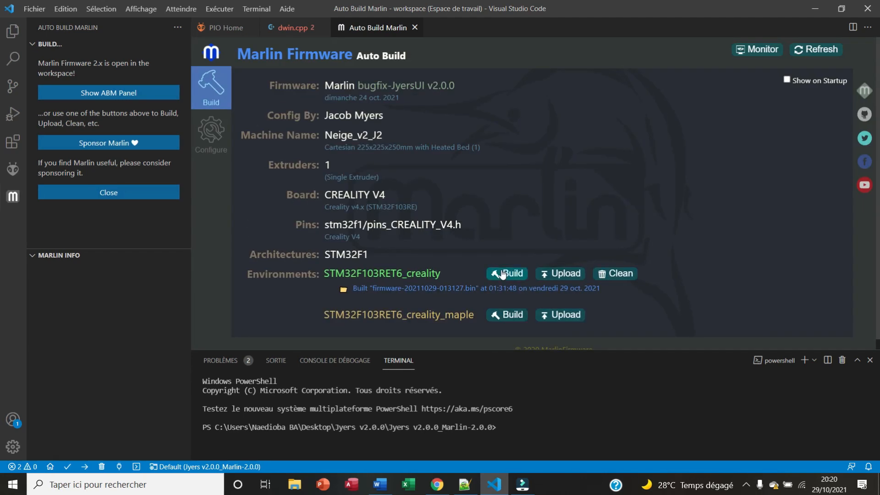
left_click(505, 273)
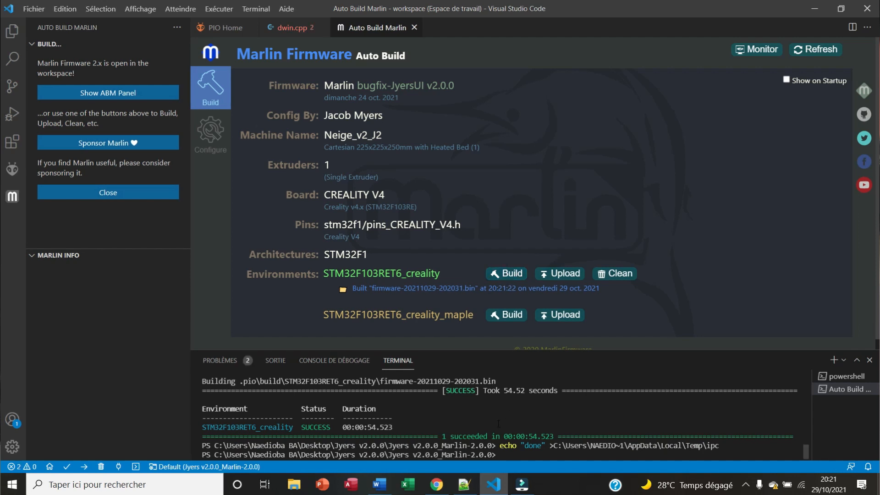
Reveal the .pio › build › STM32F103RET6_creality output folder with the new .bin in File Explorer.
left_click(12, 31)
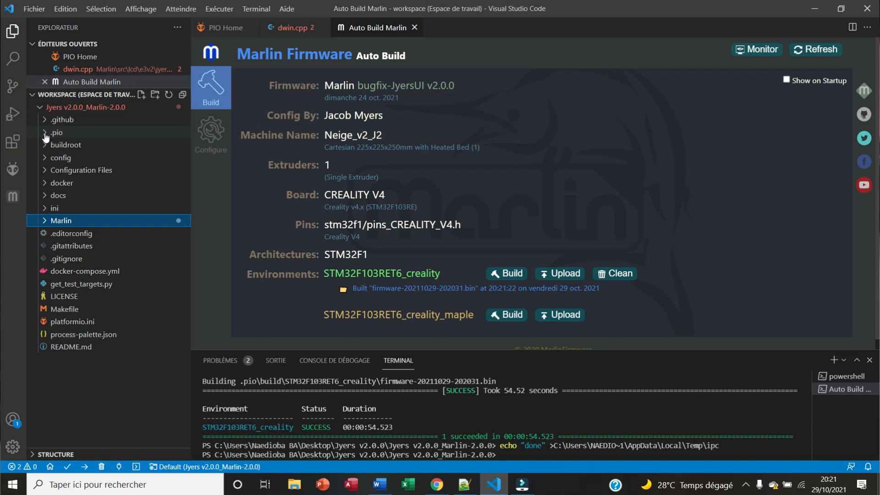
left_click(56, 132)
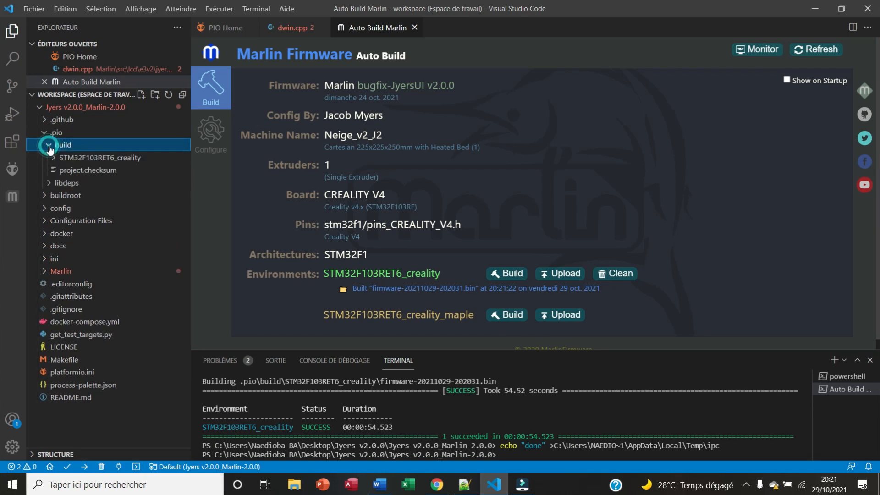
left_click(49, 144)
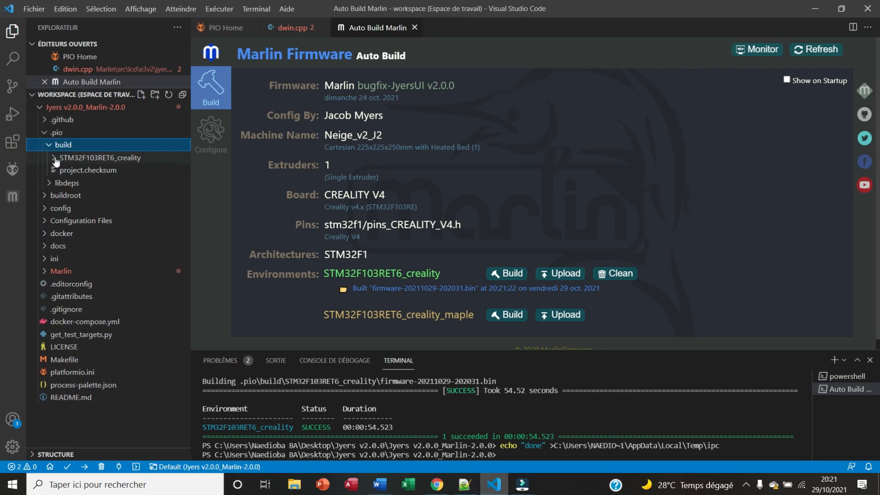
left_click(99, 158)
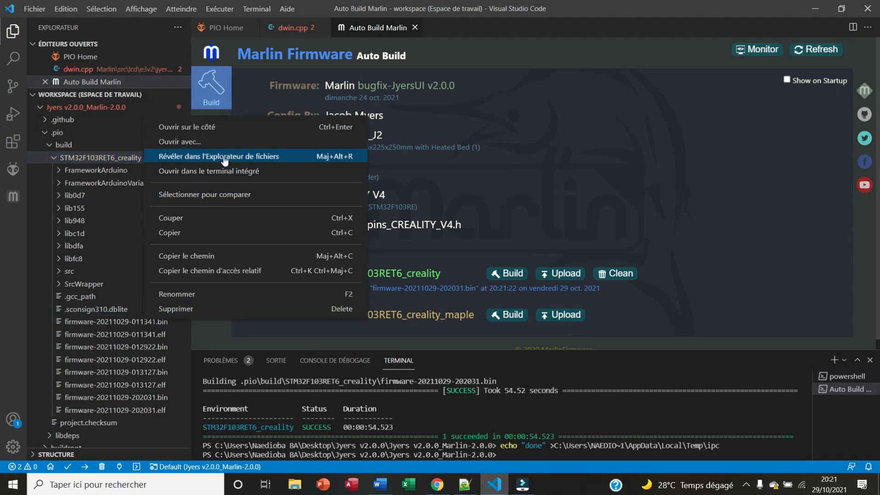
left_click(218, 156)
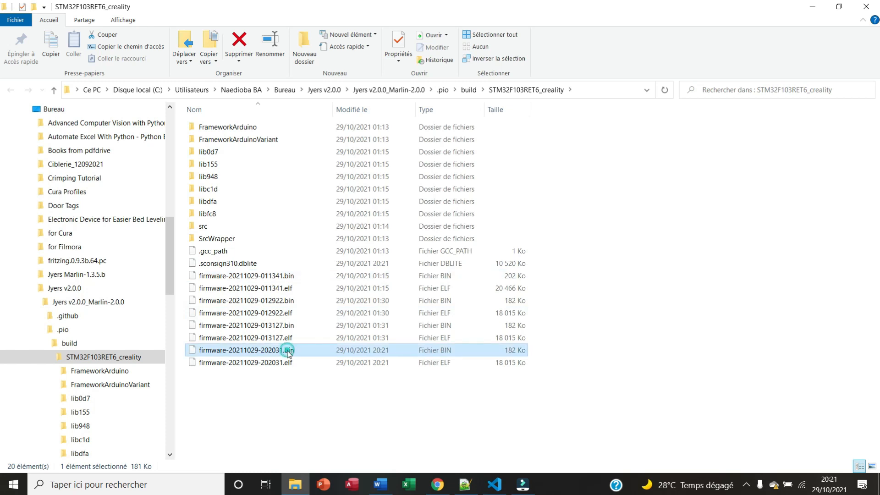
mouse_move(286, 350)
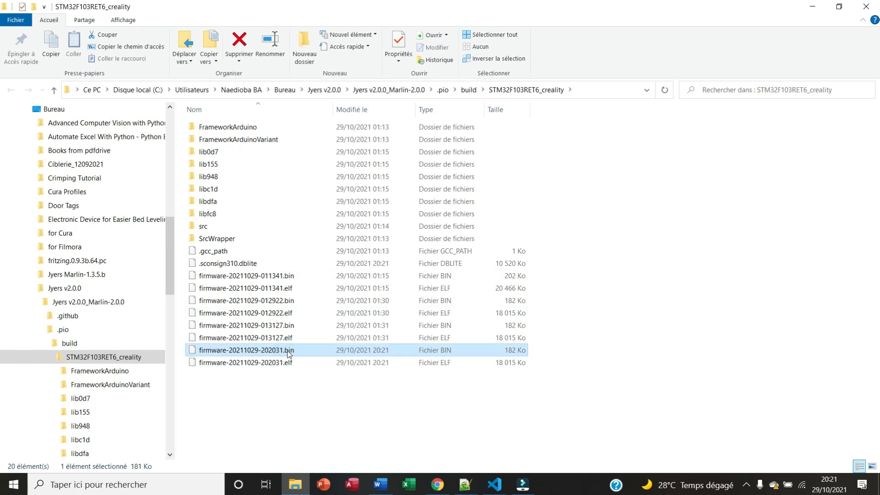